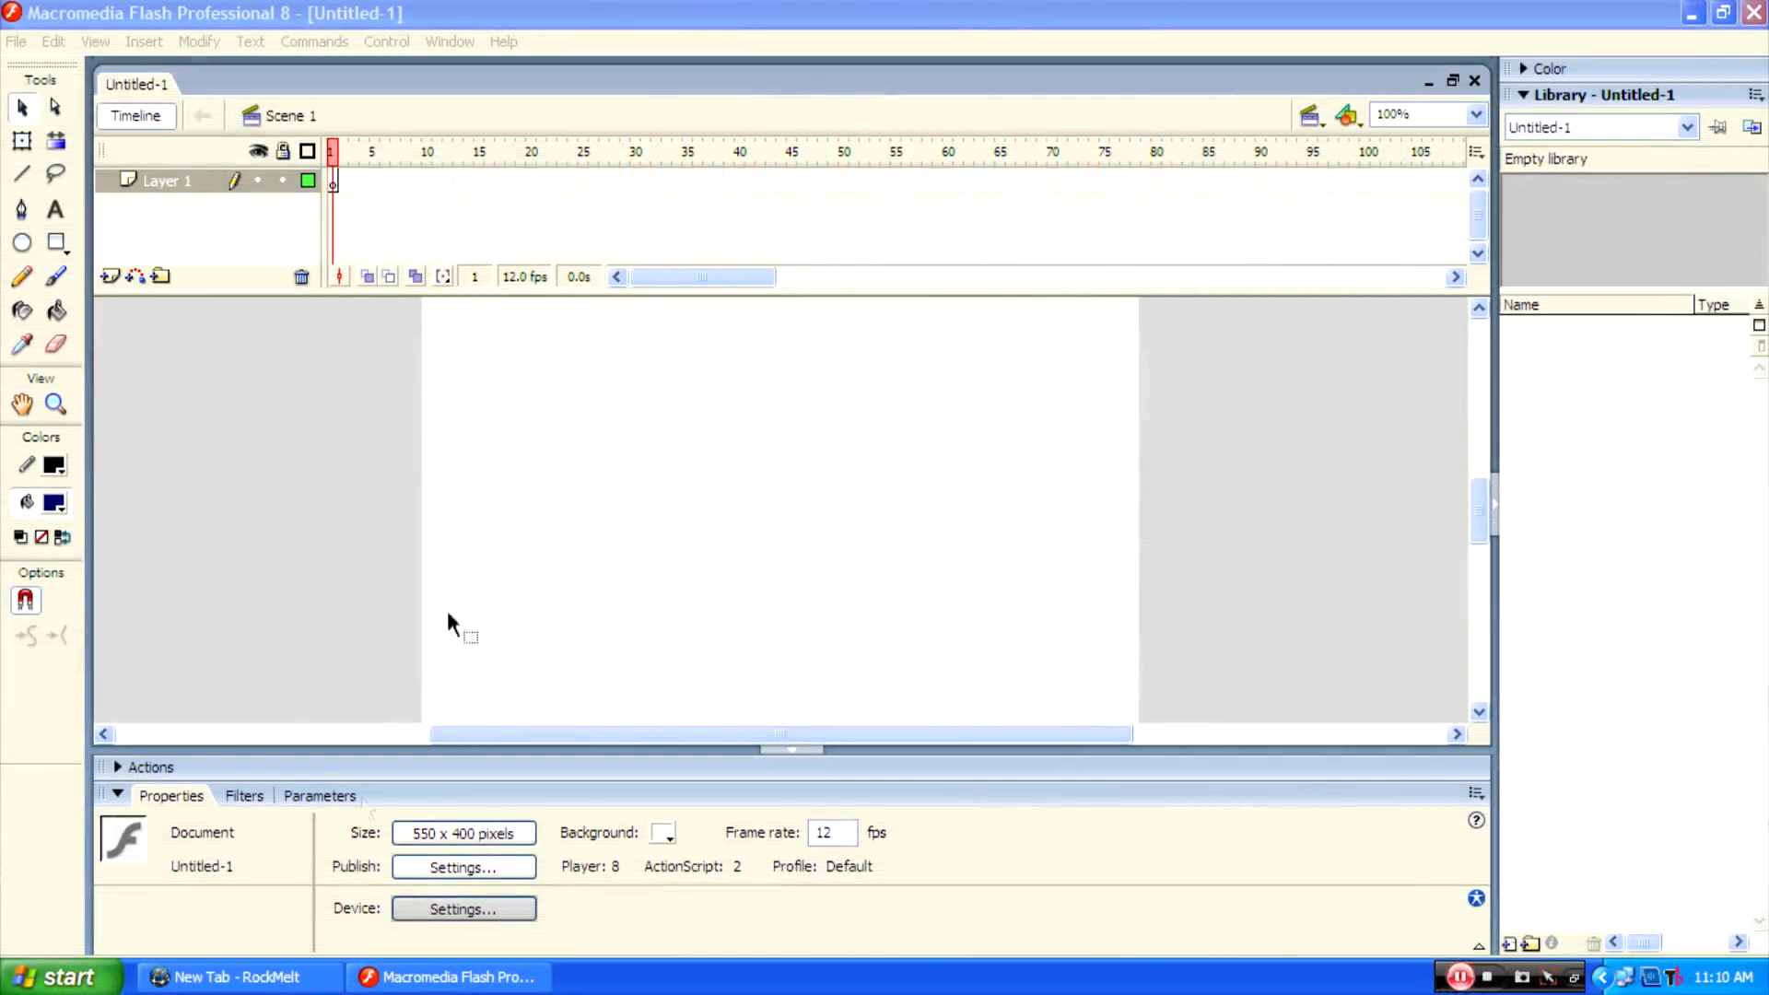
mouse_move(16, 315)
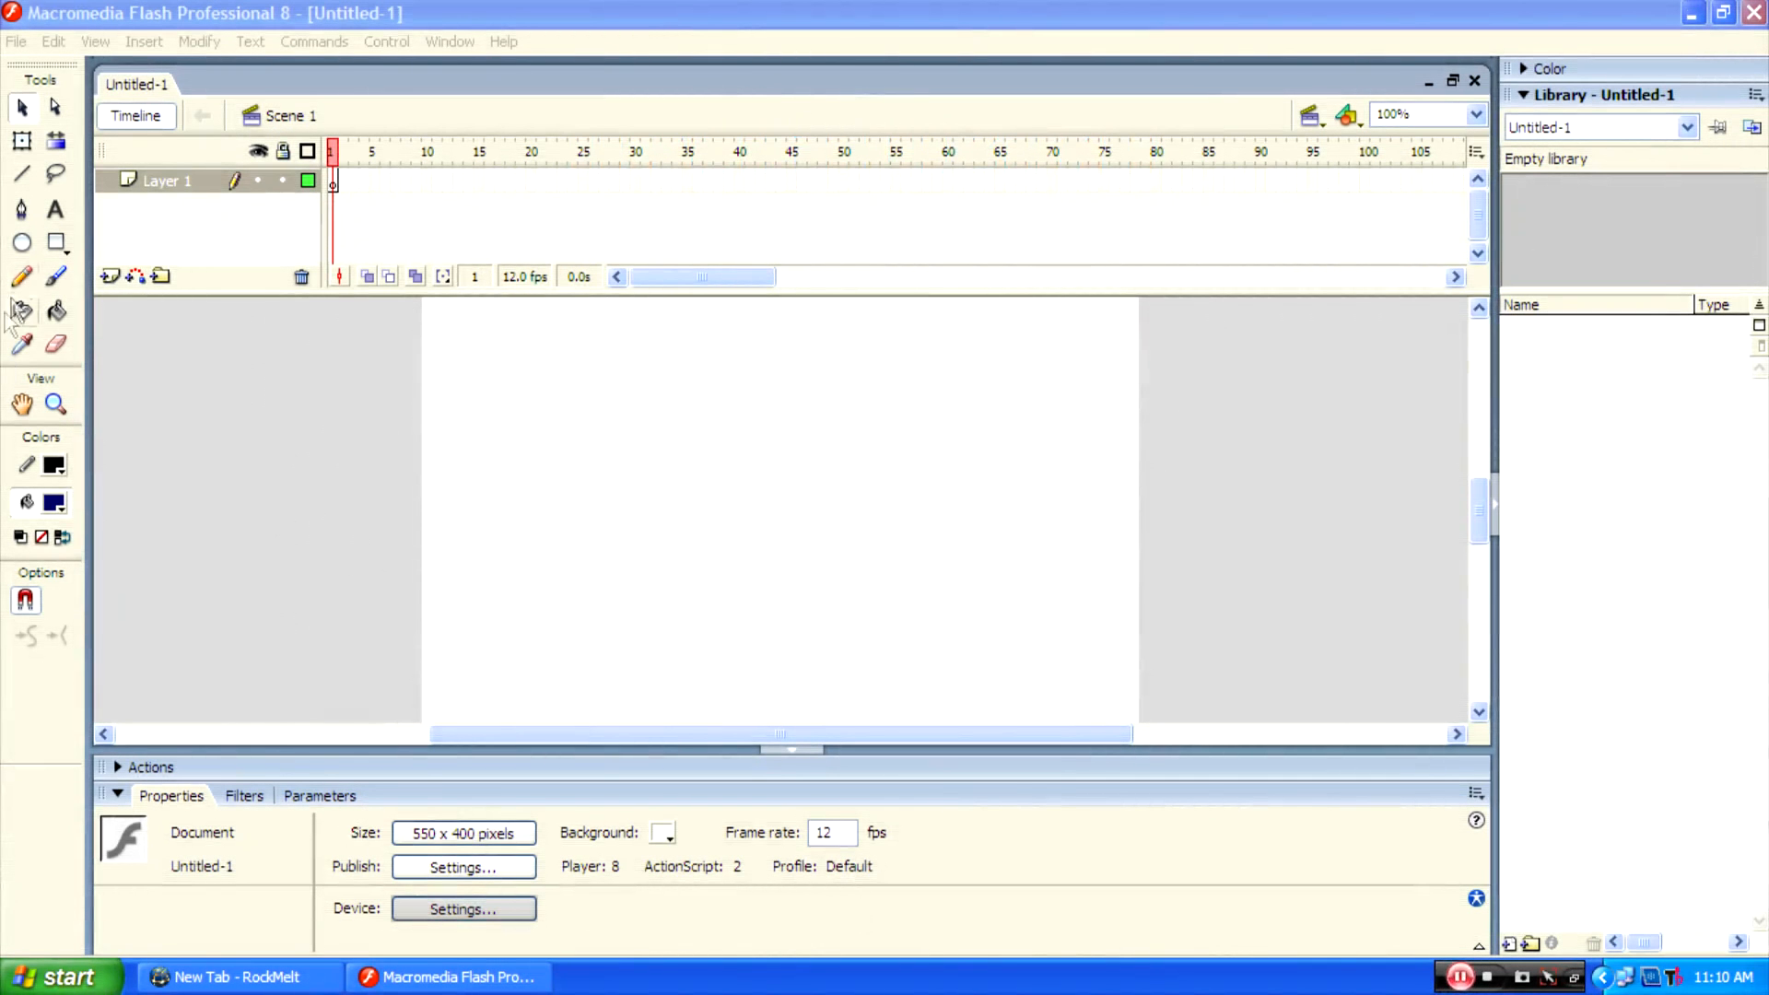
Draw a filled navy circle on the left of the stage with the Oval tool
click(22, 241)
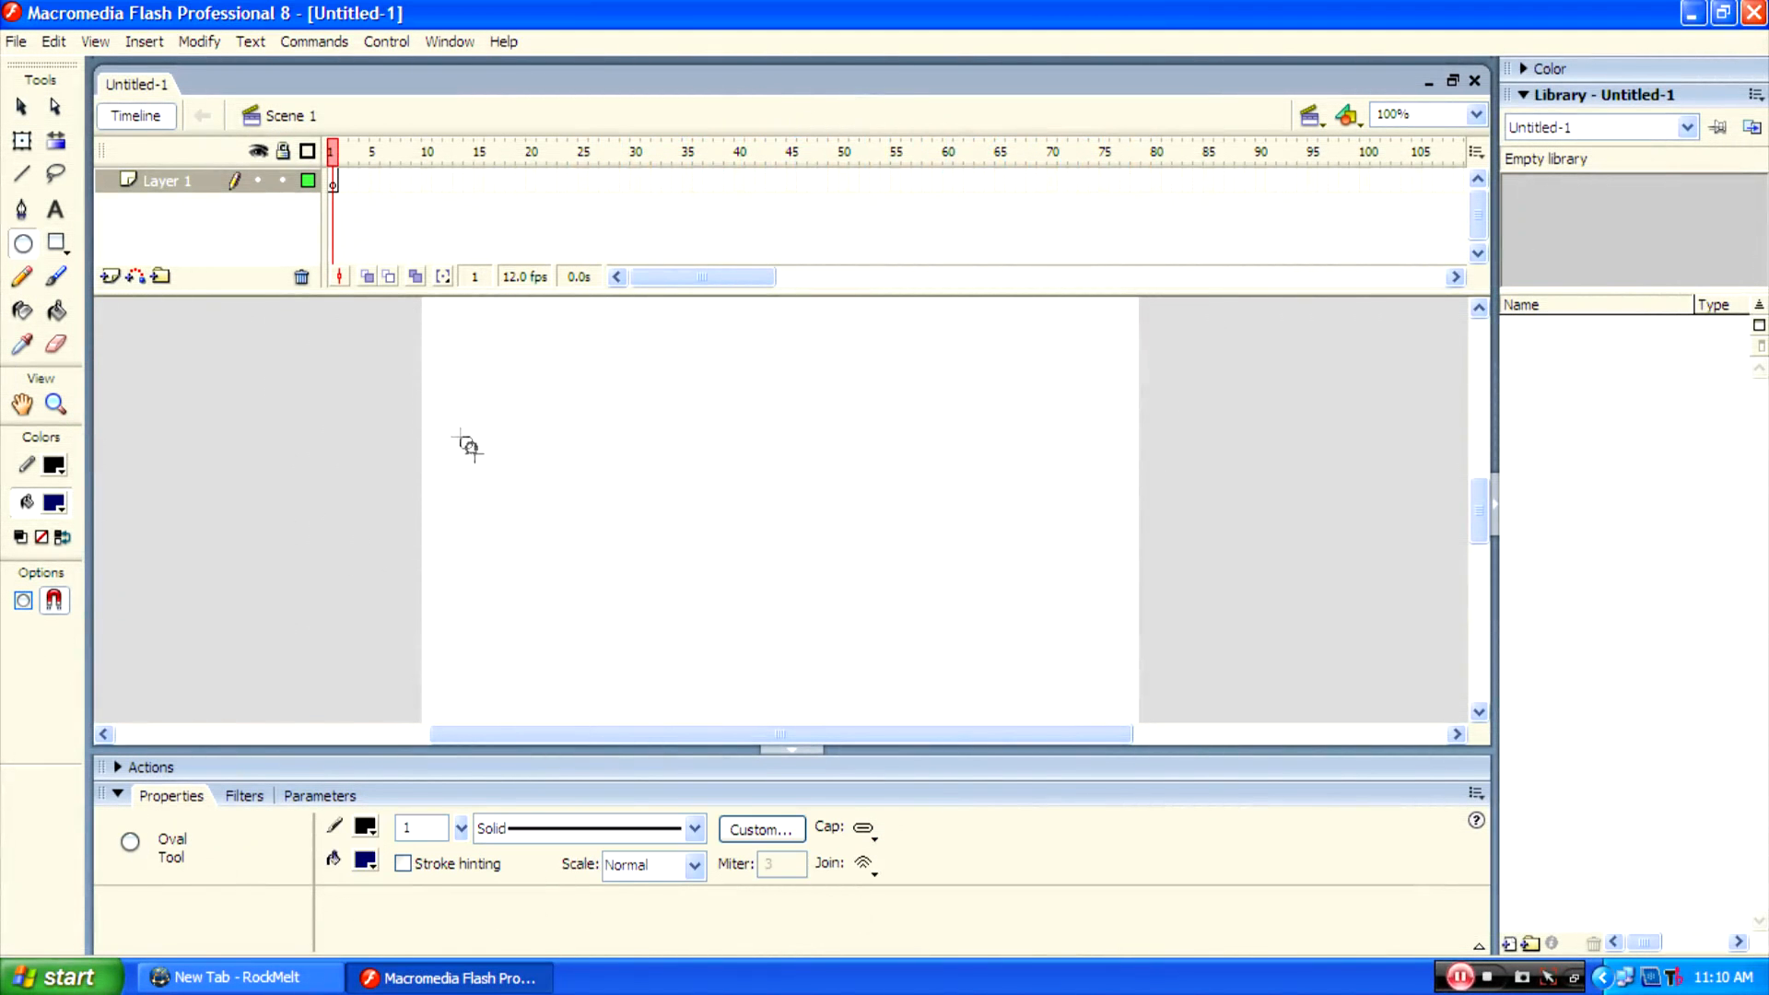
drag(464, 440, 567, 542)
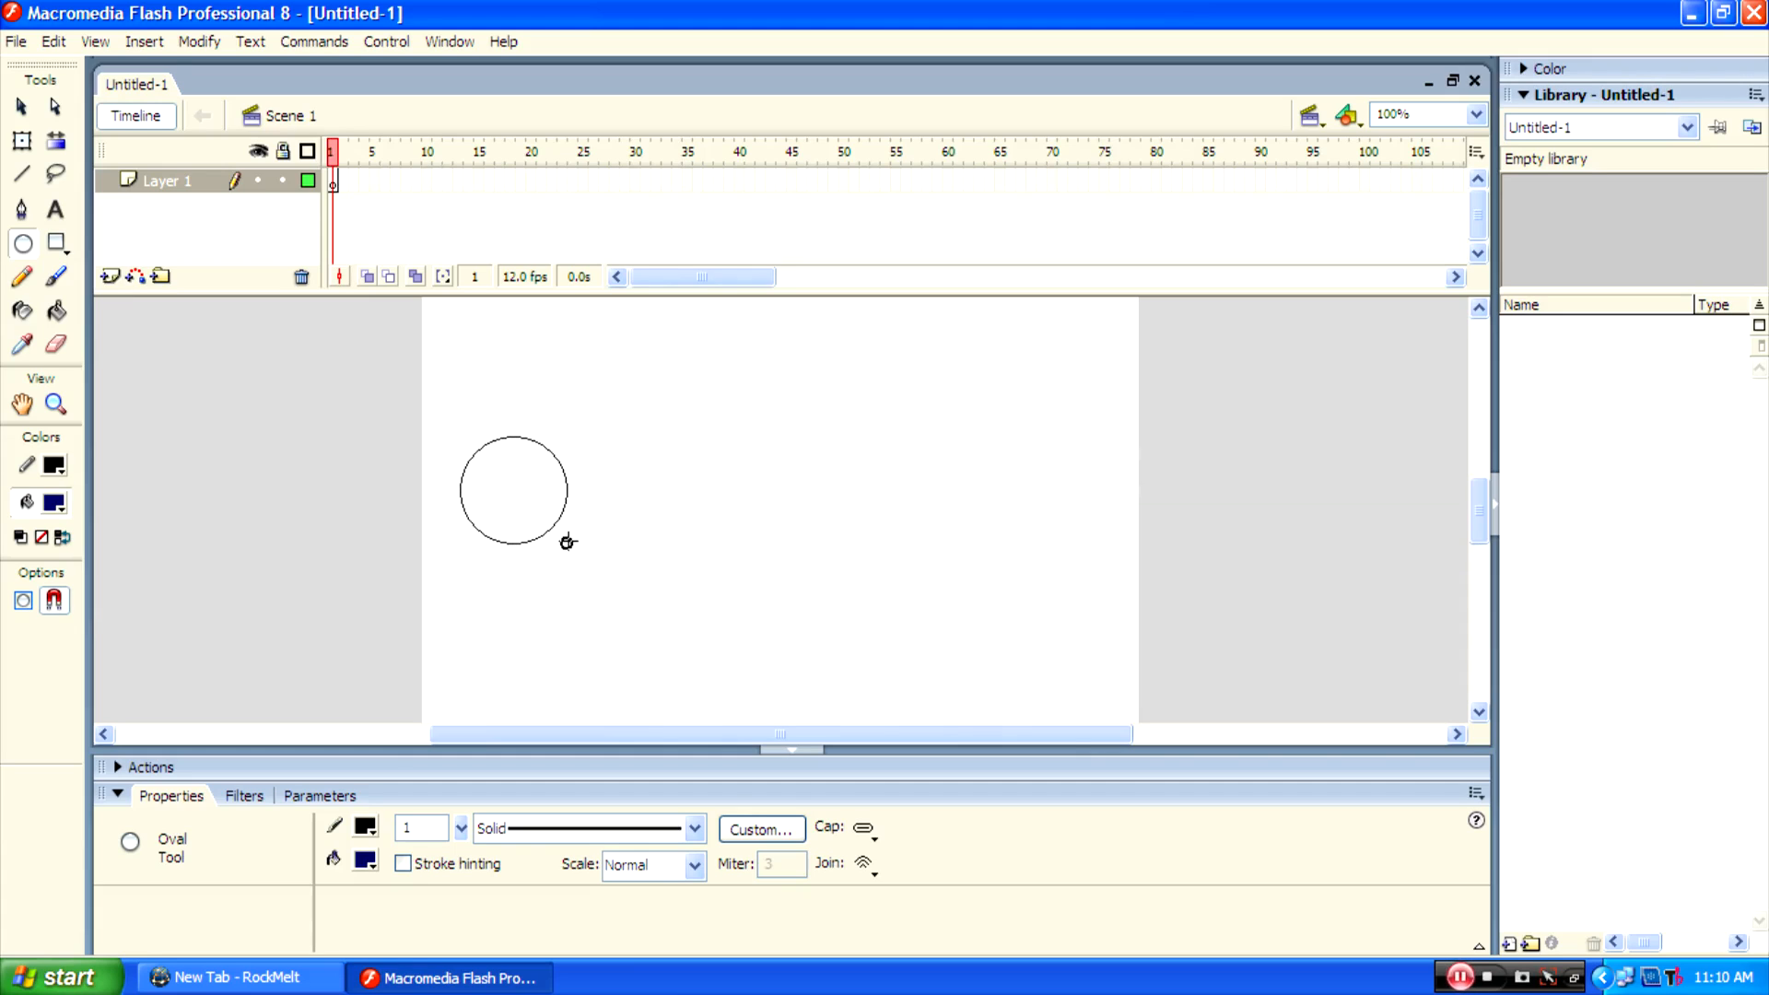
click(514, 490)
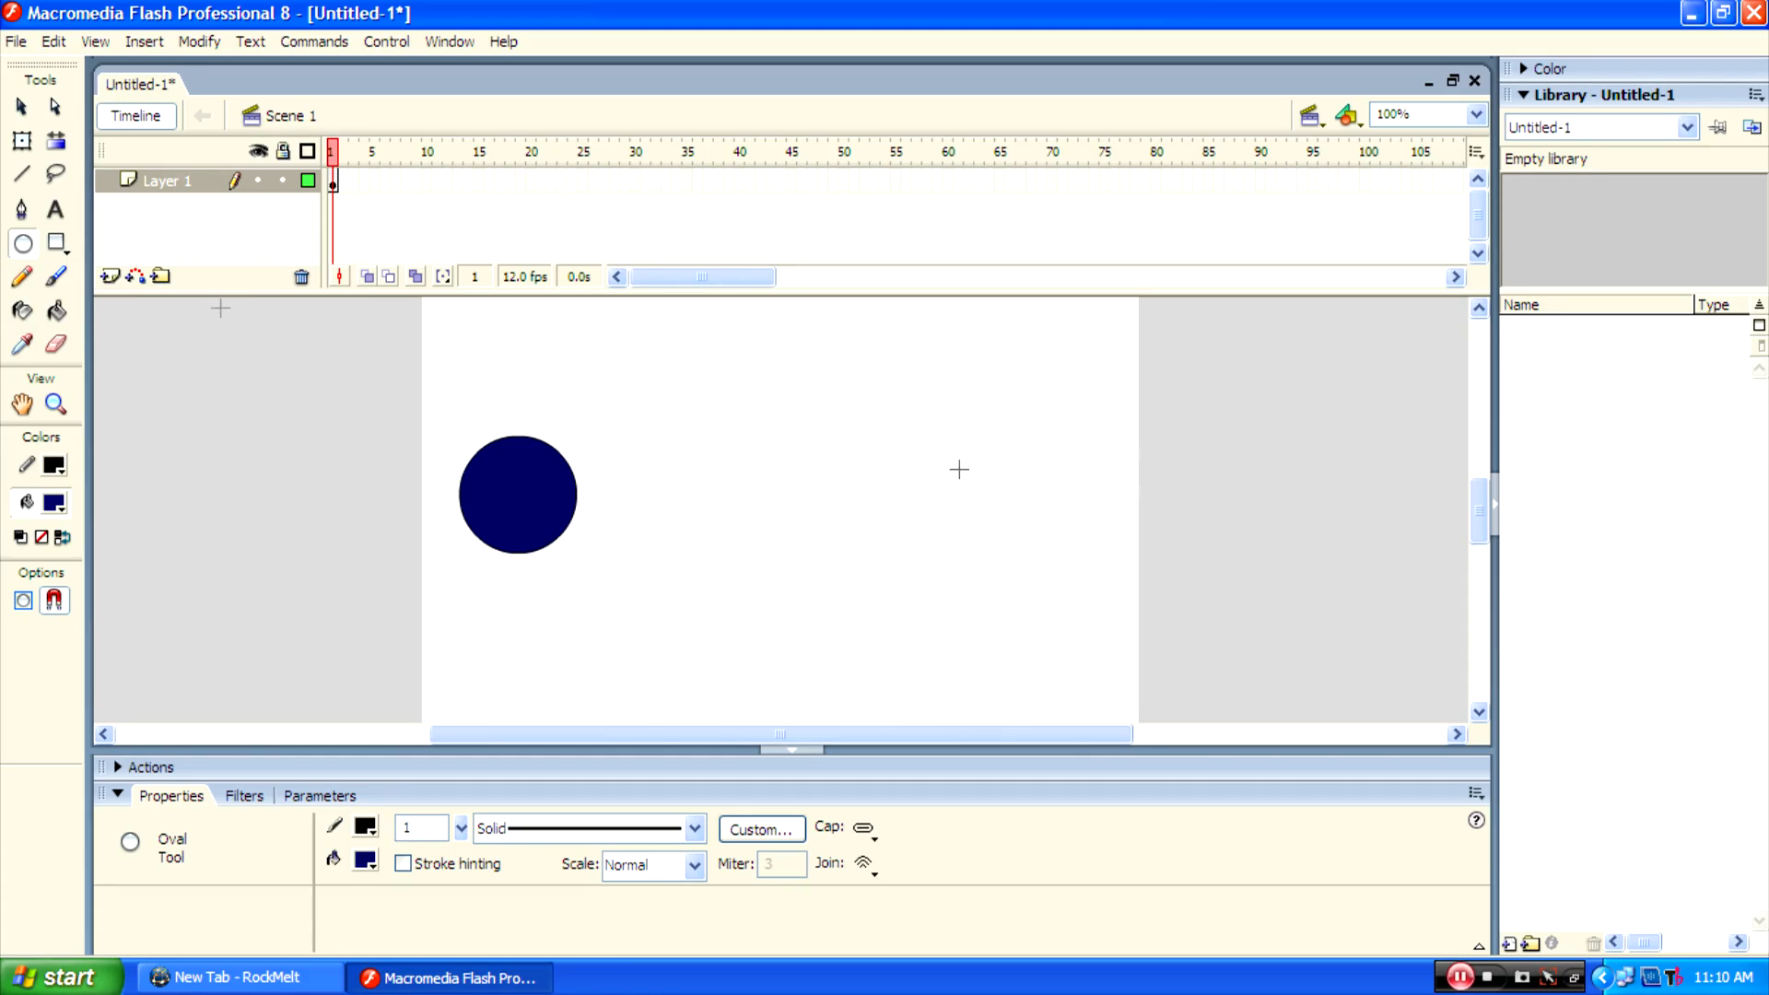
click(55, 243)
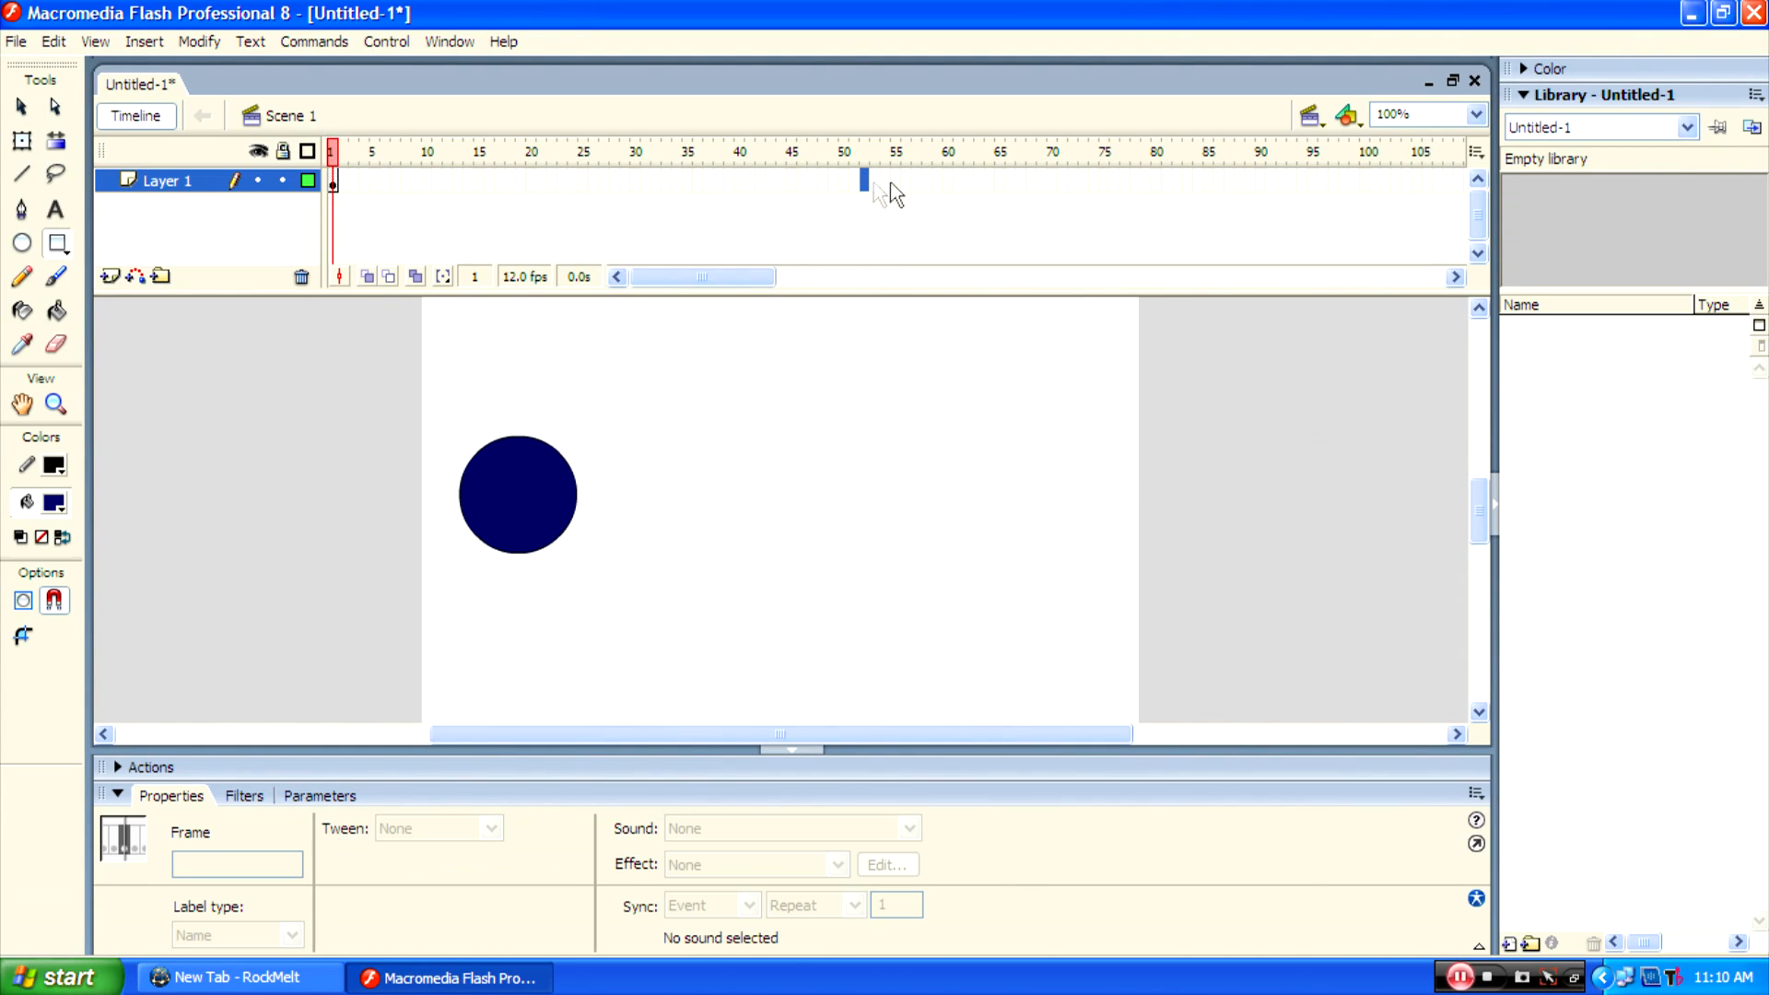
Make frame 40 a keyframe and draw a navy rectangle on the right of the stage
click(733, 181)
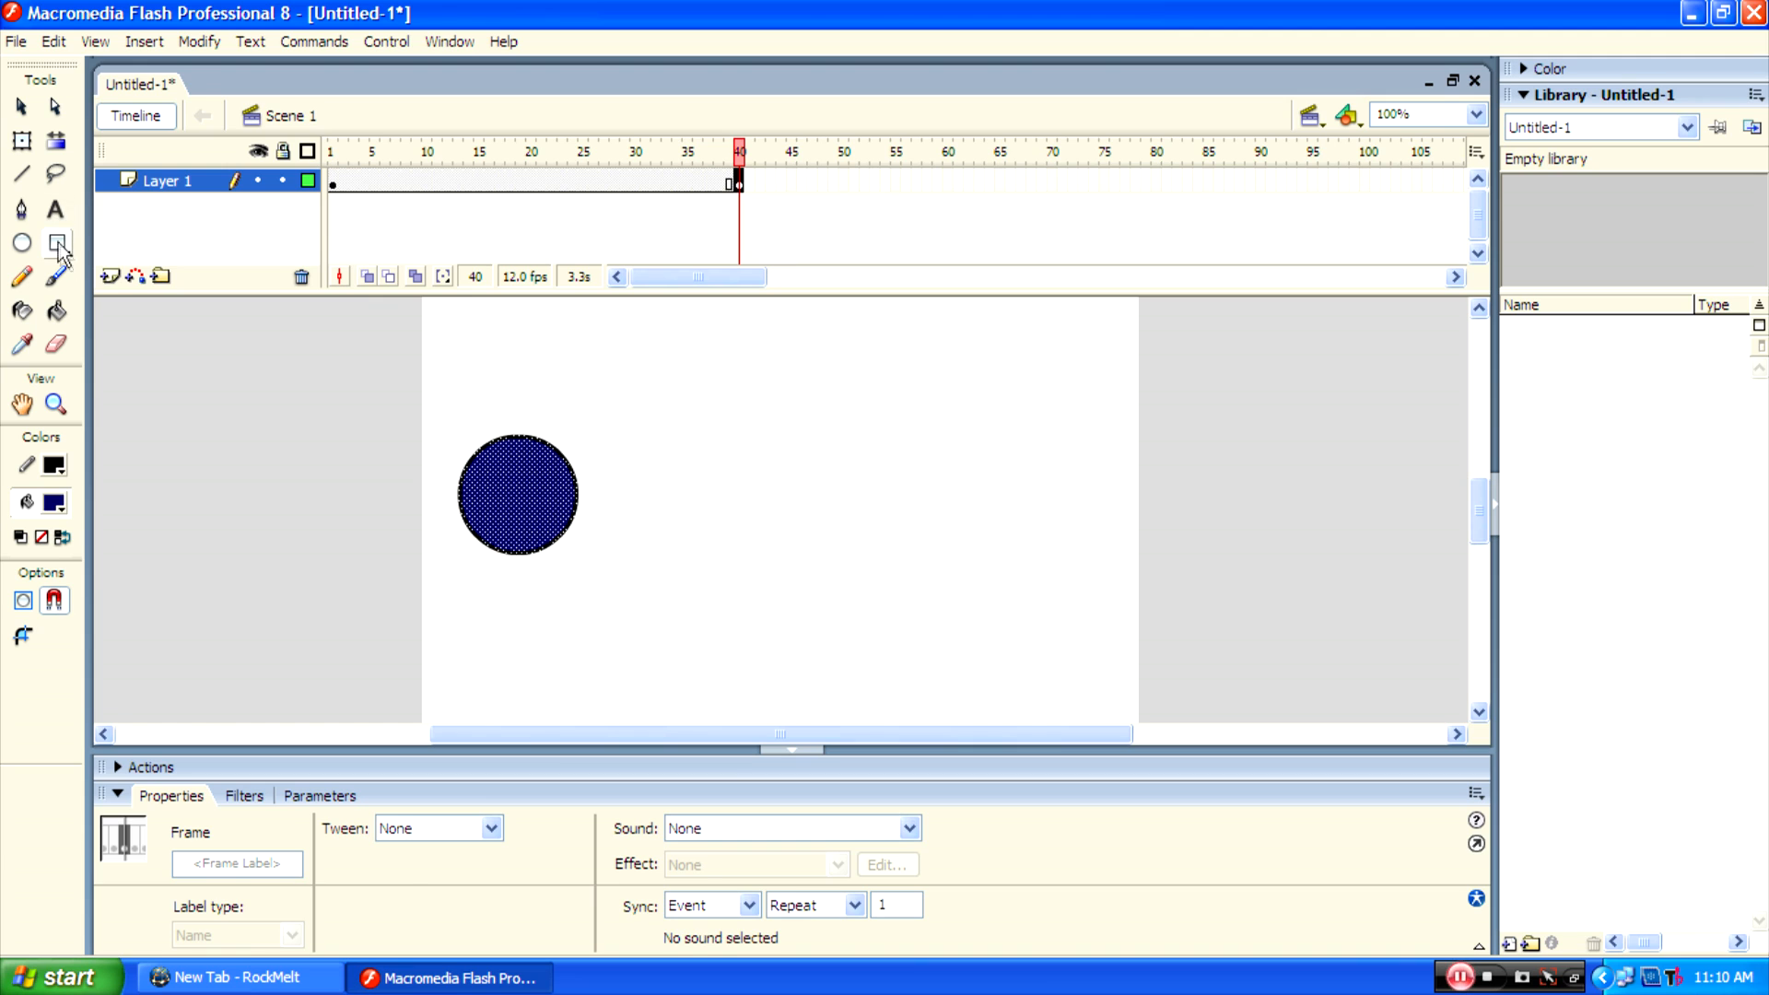
drag(948, 417, 1102, 610)
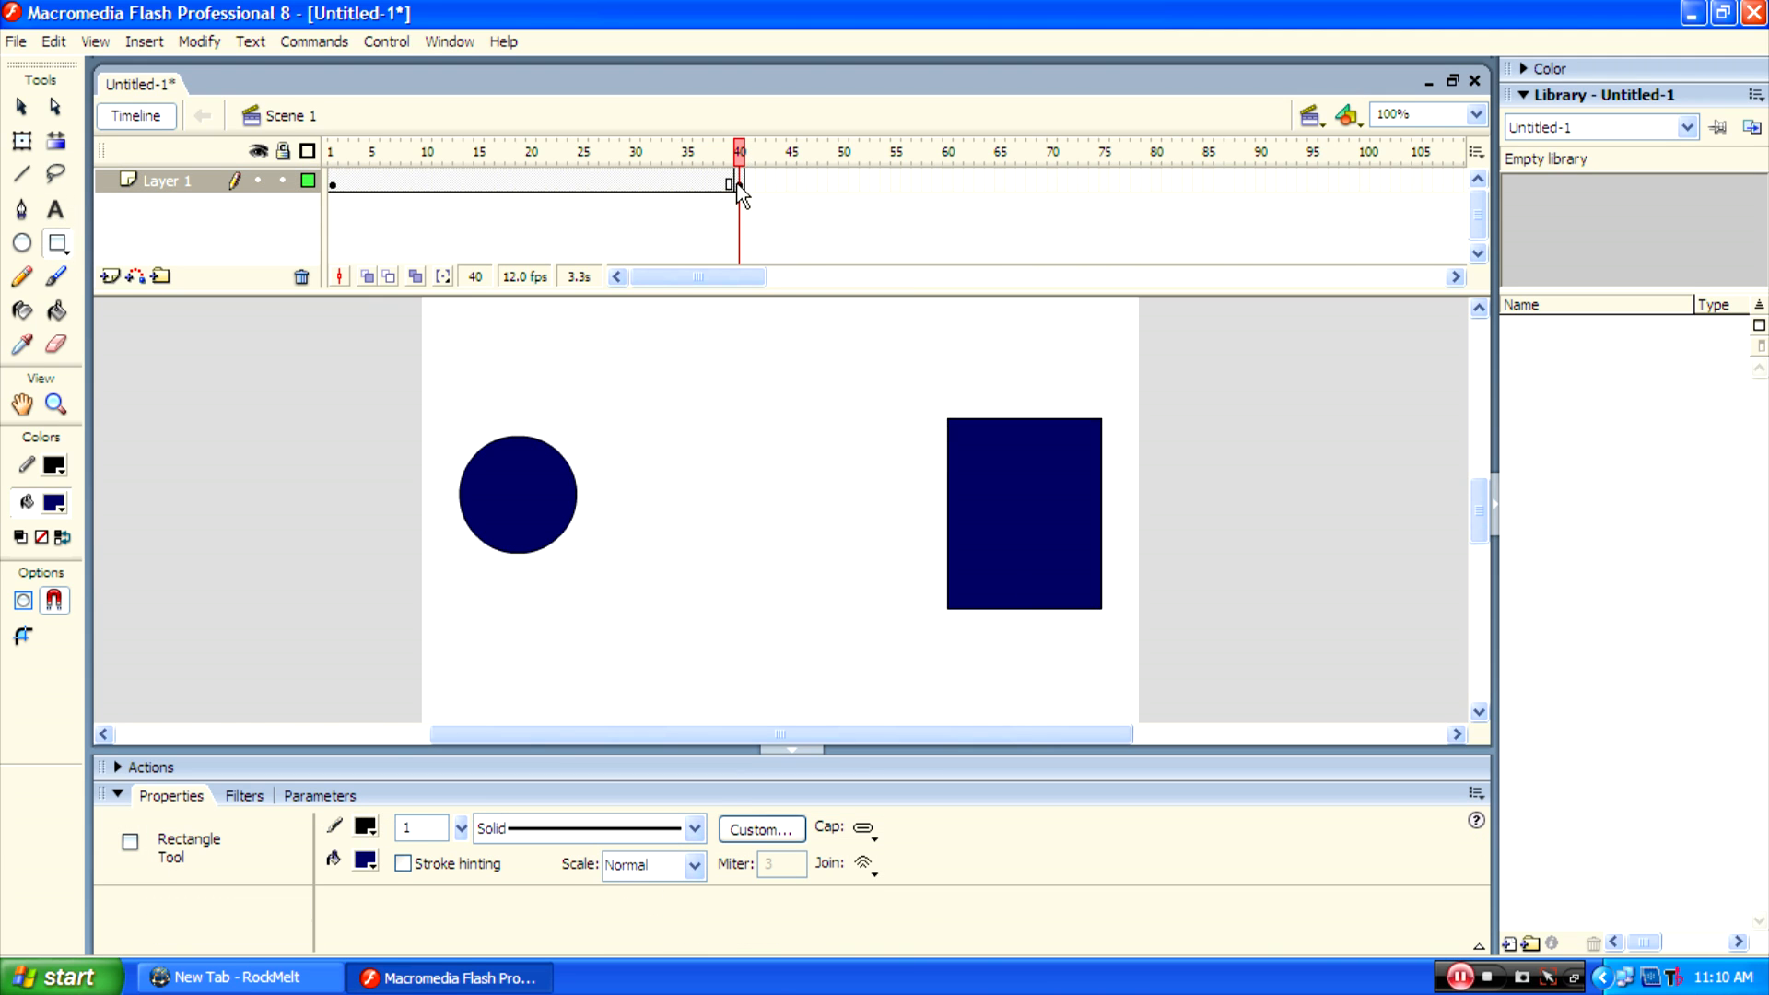
mouse_move(503, 192)
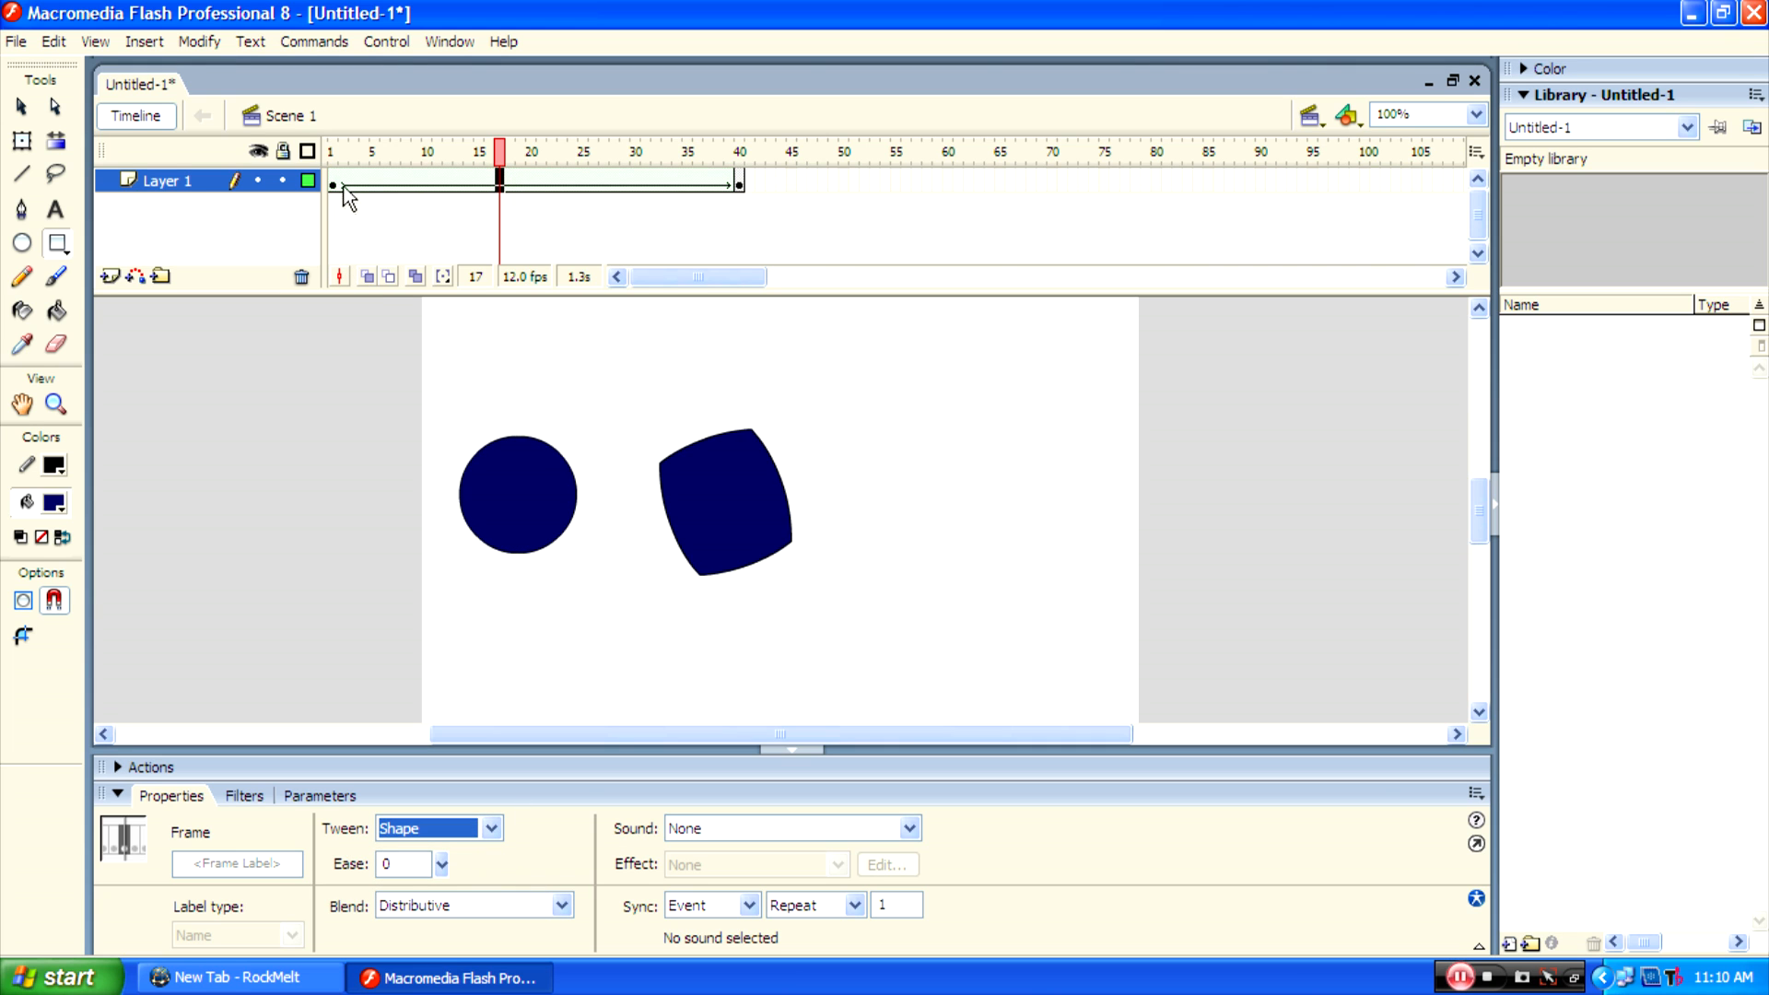
Play the circle-to-rectangle shape tween via Control > Play
click(385, 42)
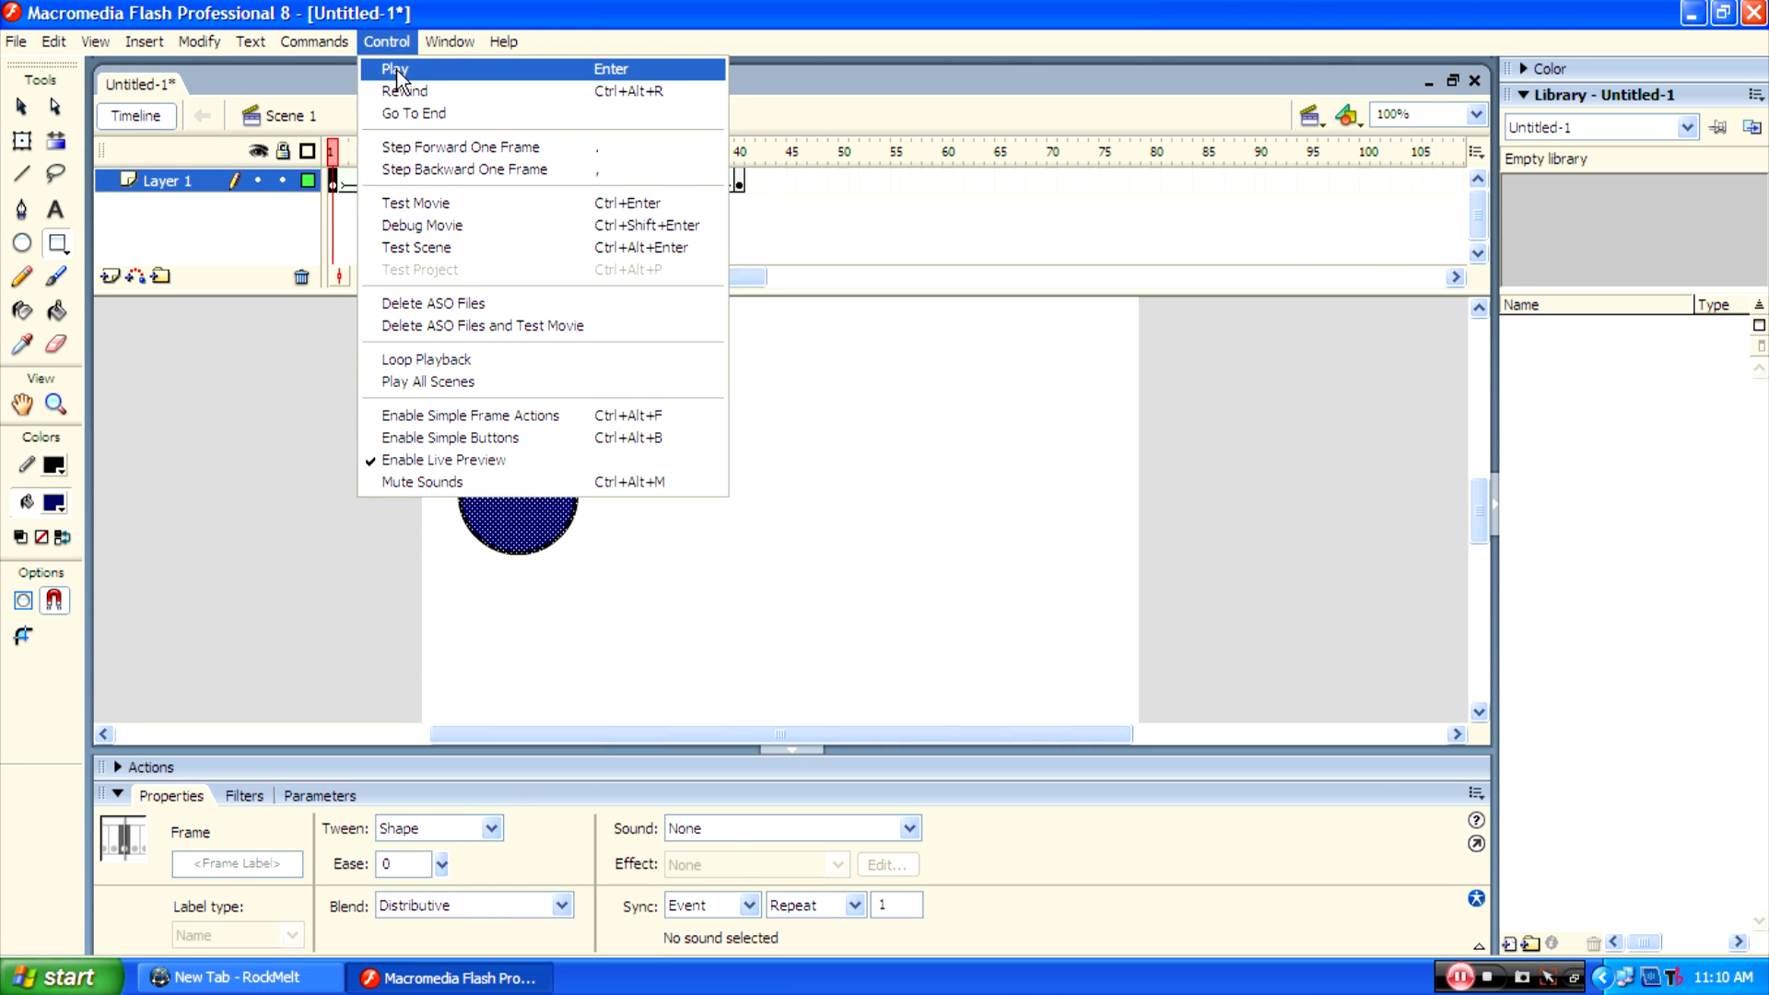
click(396, 68)
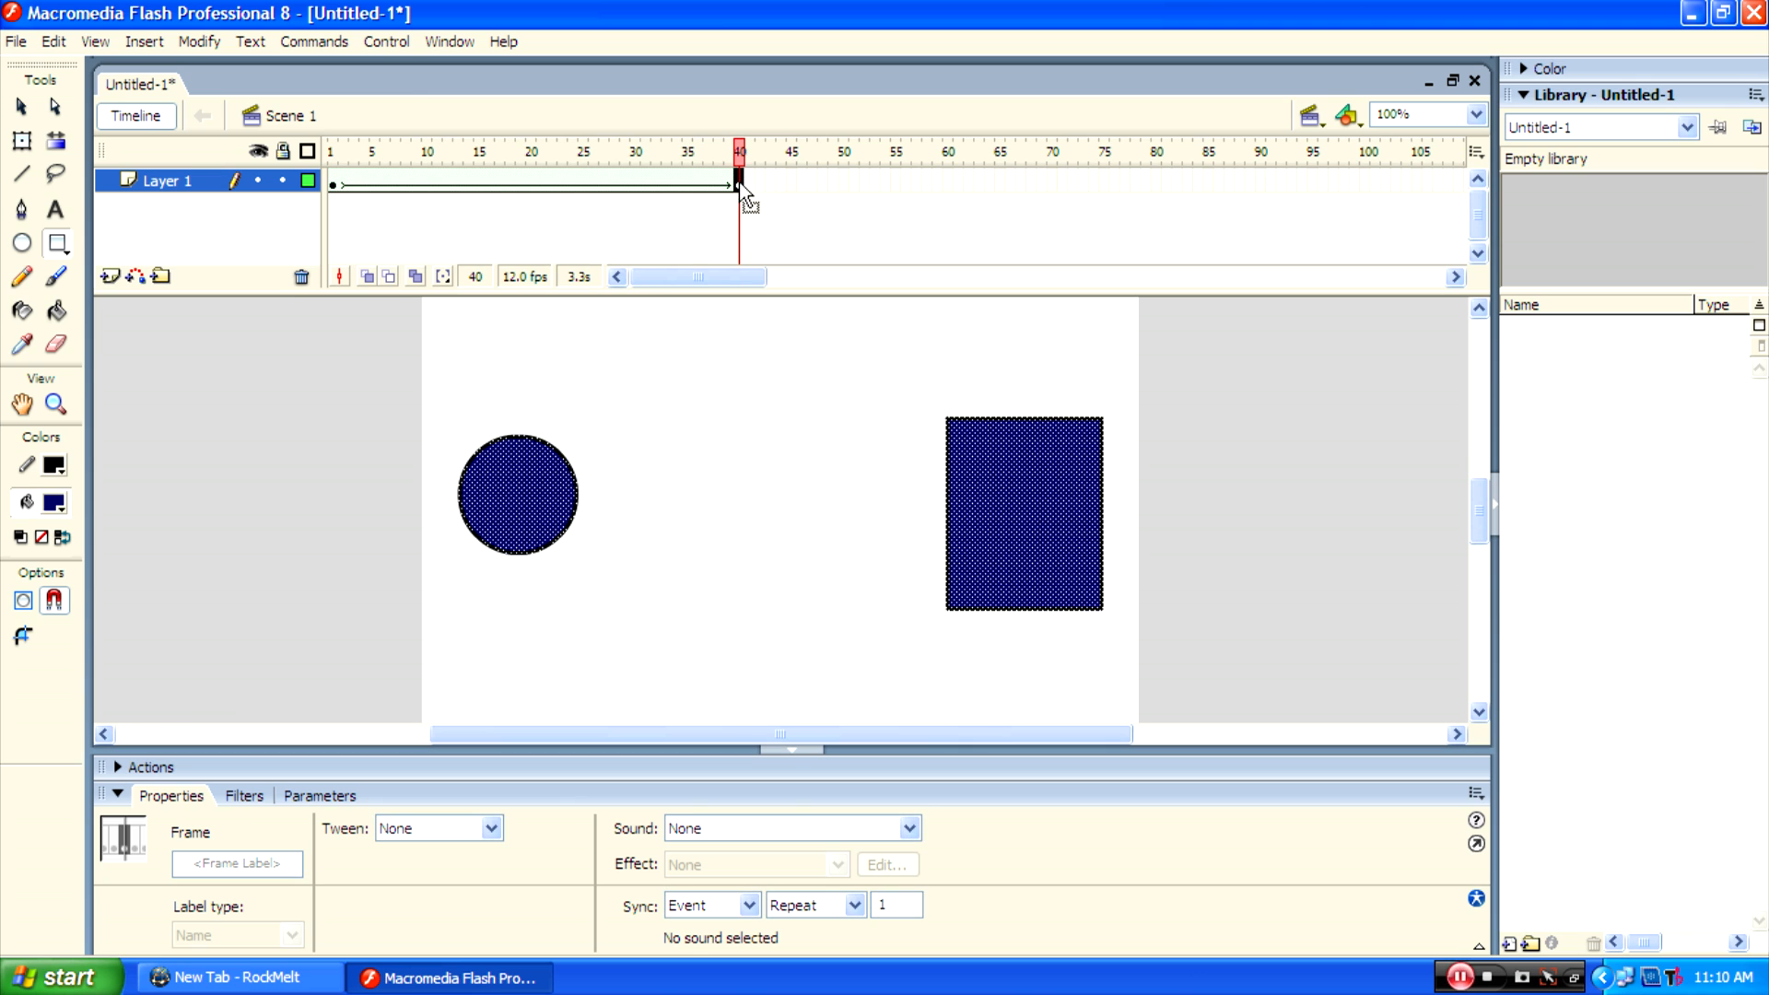
mouse_move(355, 164)
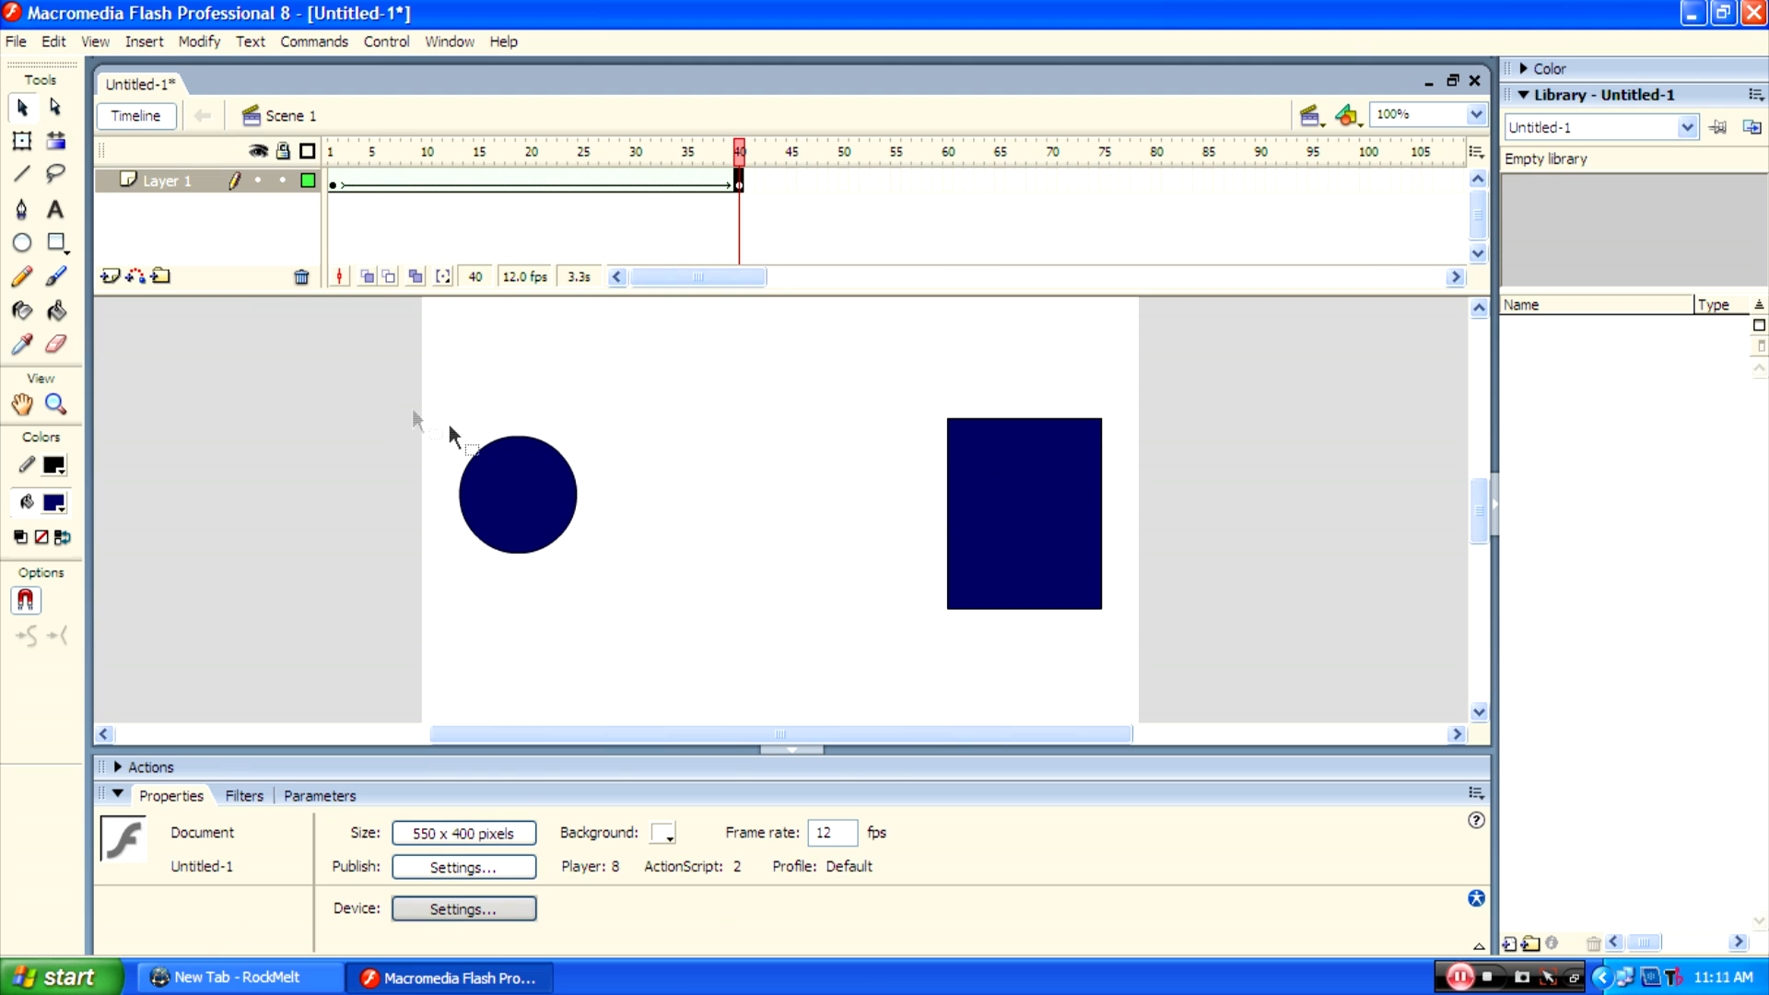
click(516, 494)
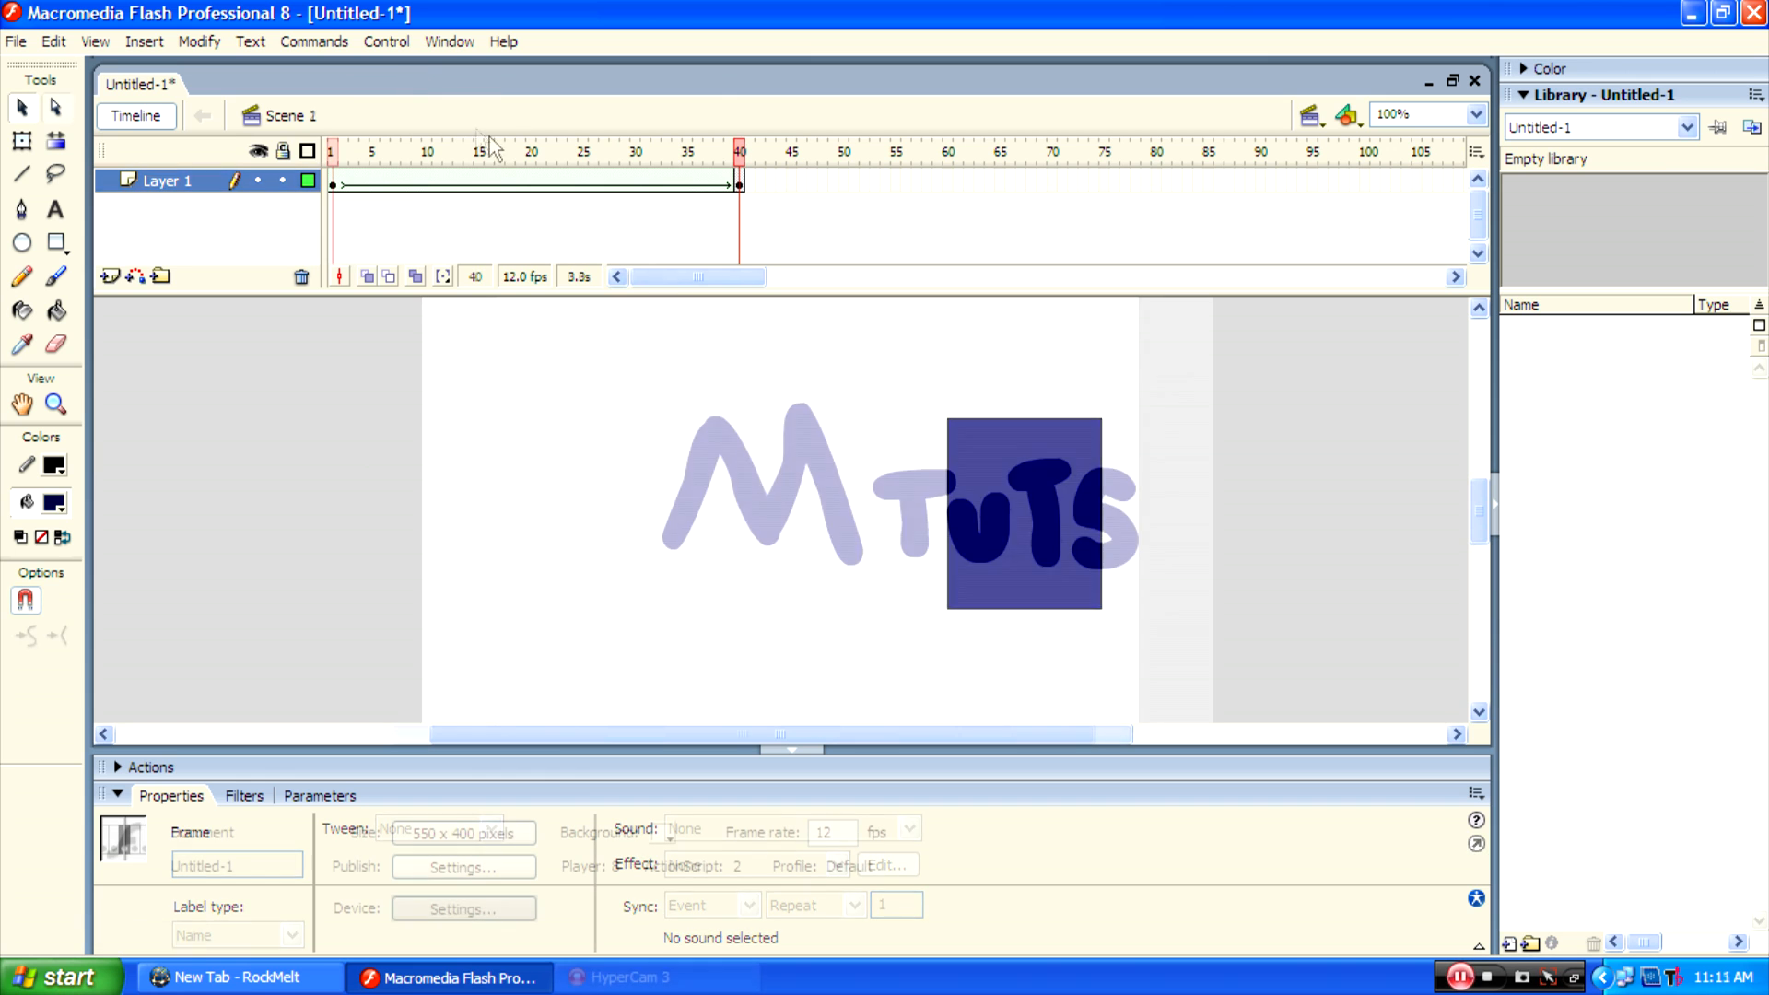
Bring up the Control menu's playback commands for the MTUTS example
click(386, 42)
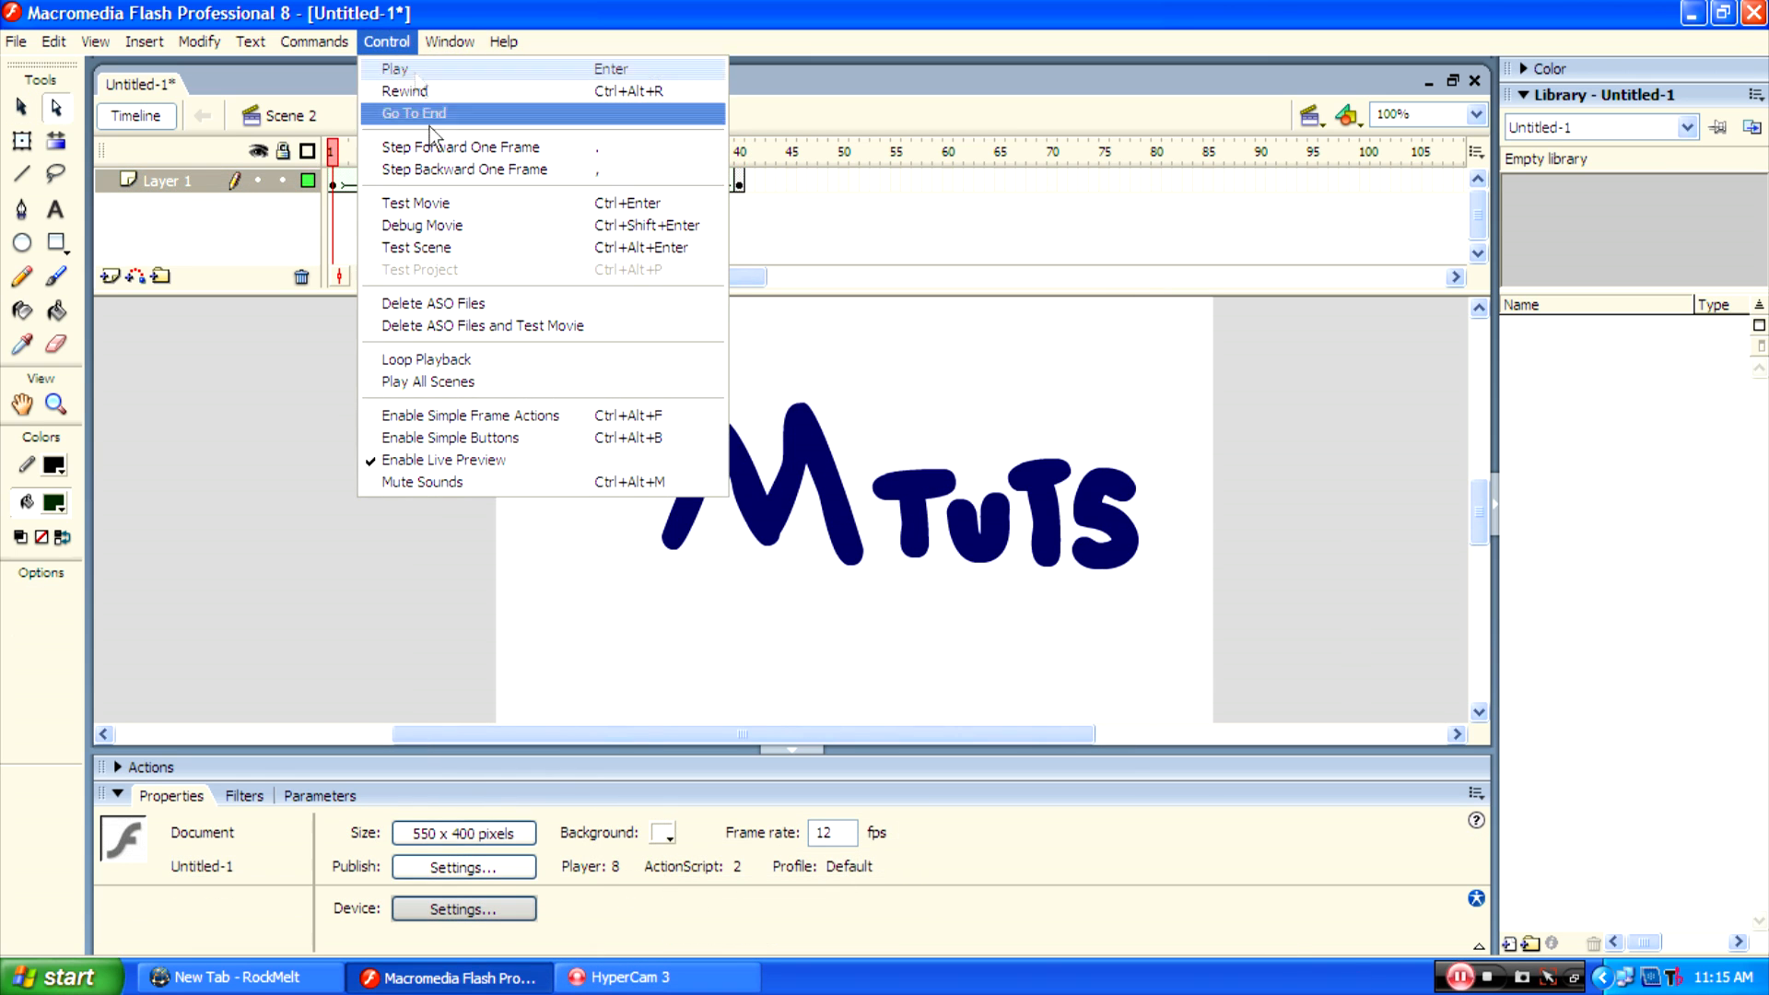